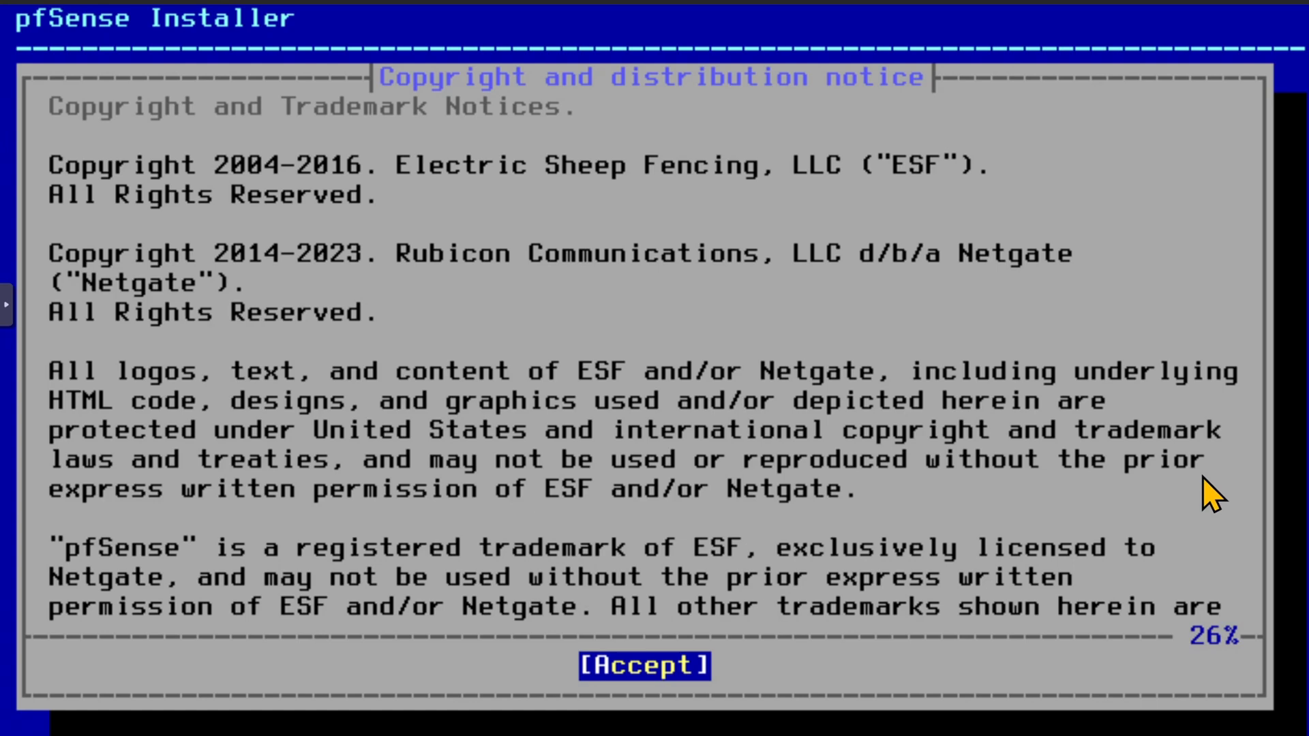
mouse_move(442, 288)
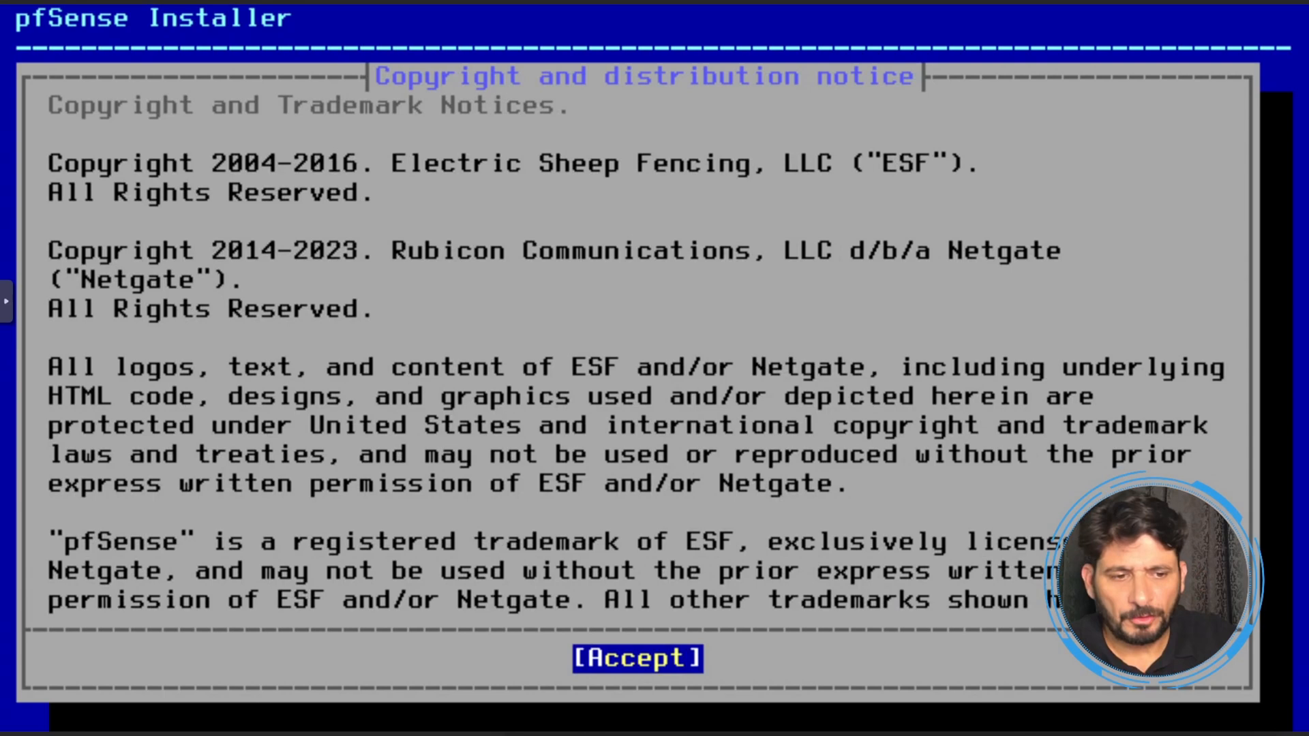
mouse_move(1031, 664)
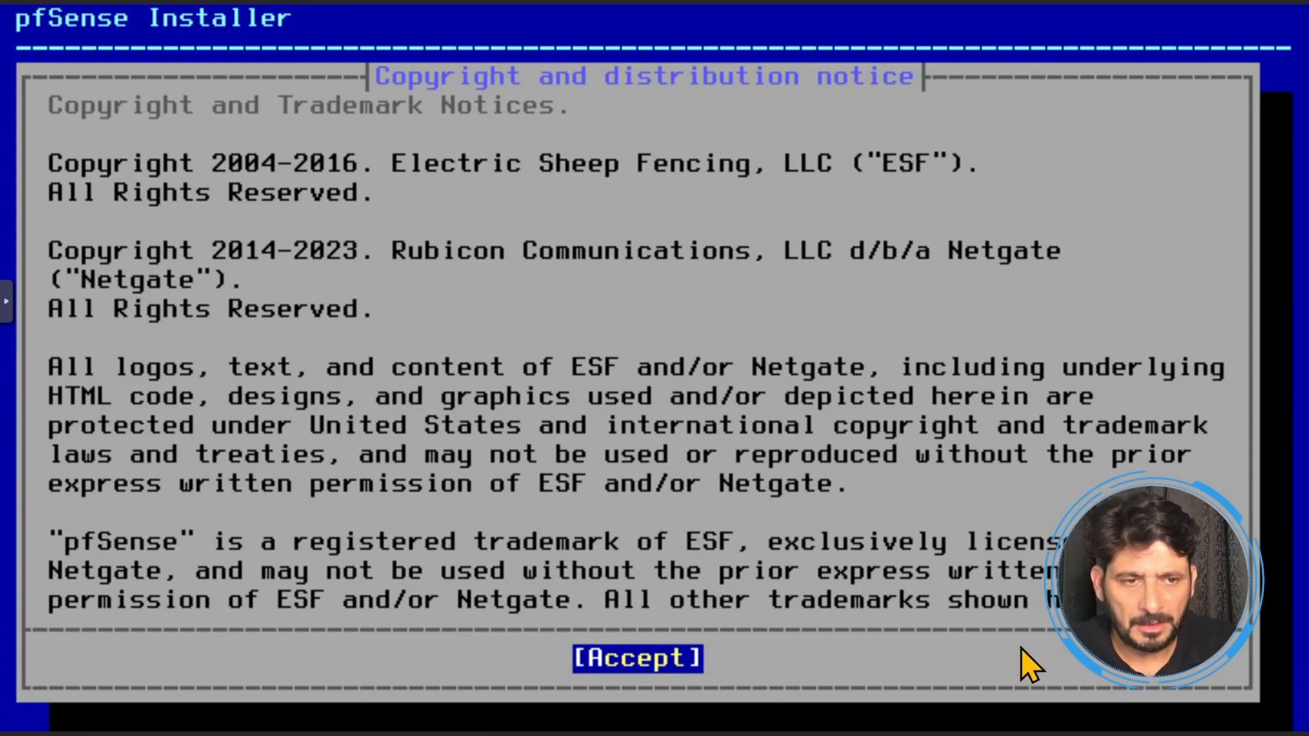
Accept the notice, choose Install, and confirm wiping disk da0 at the Last Chance prompt
left_click(637, 657)
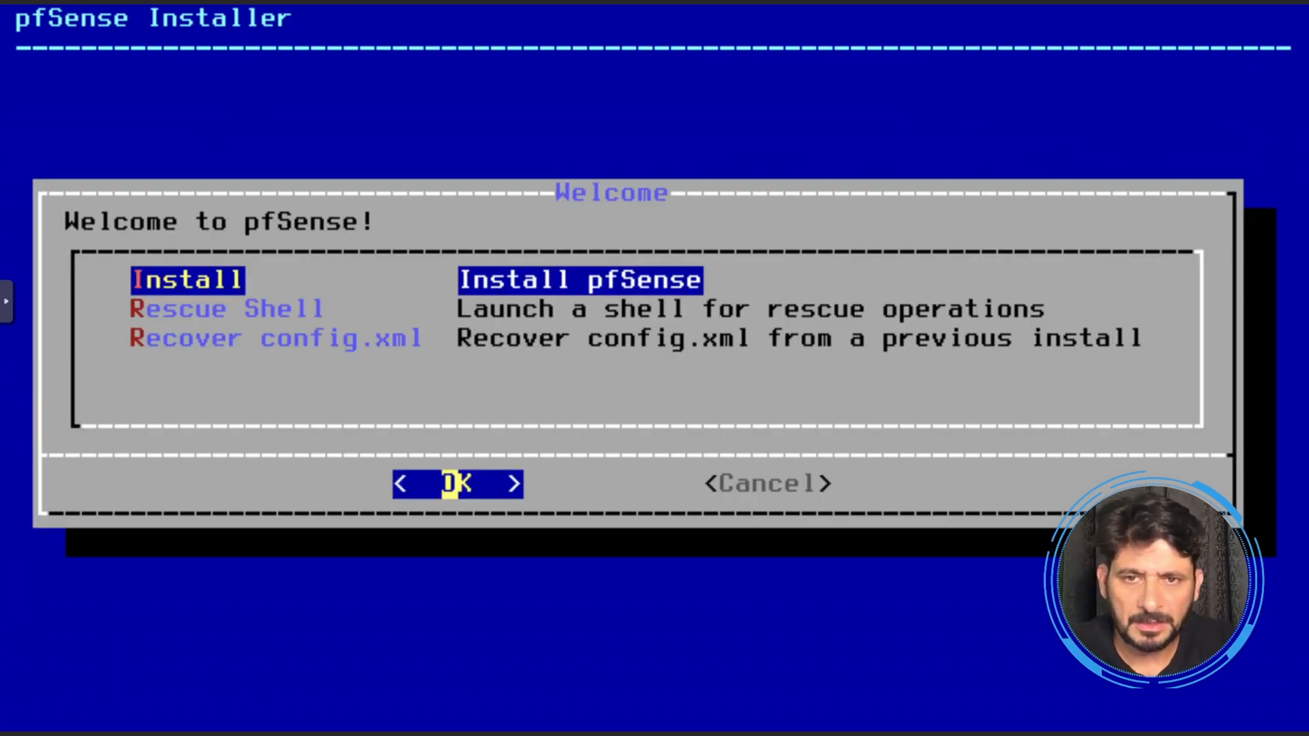
left_click(455, 483)
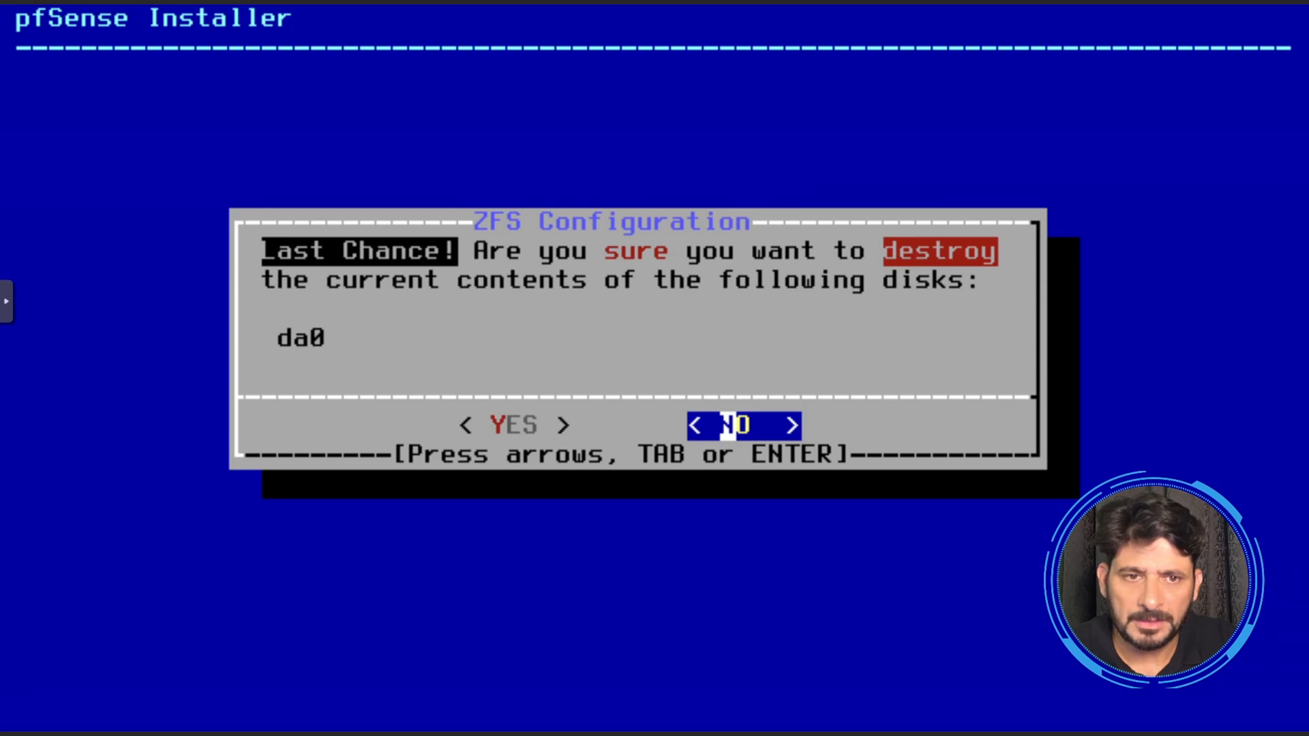
key("Left")
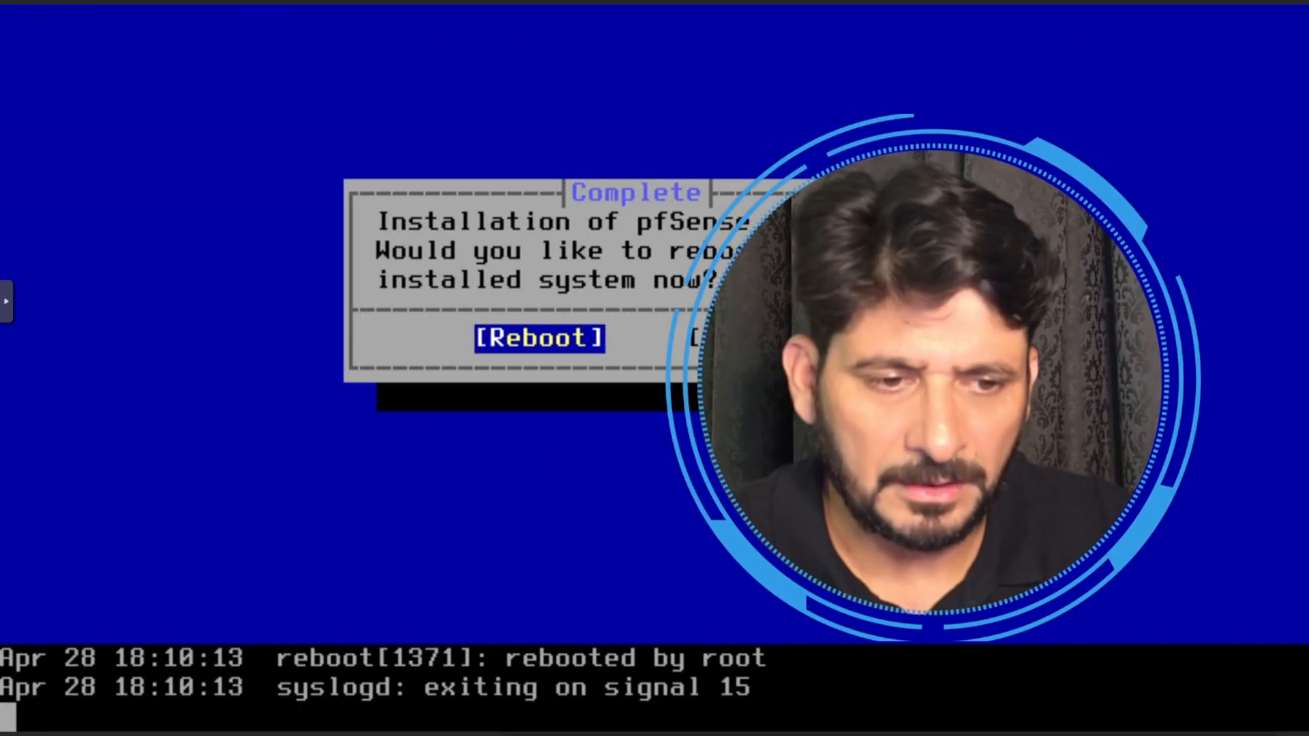
Reboot from the Complete dialog into the freshly installed pfSense on da0
left_click(540, 338)
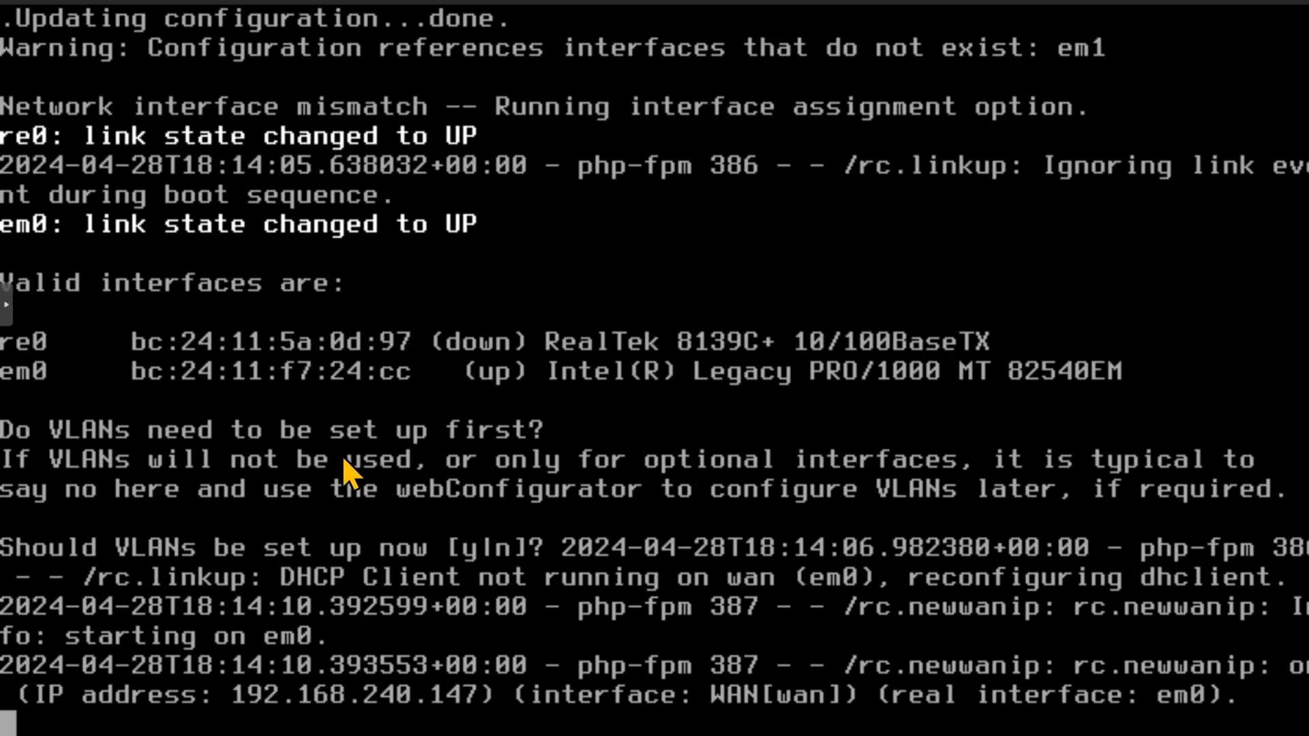
mouse_move(250, 425)
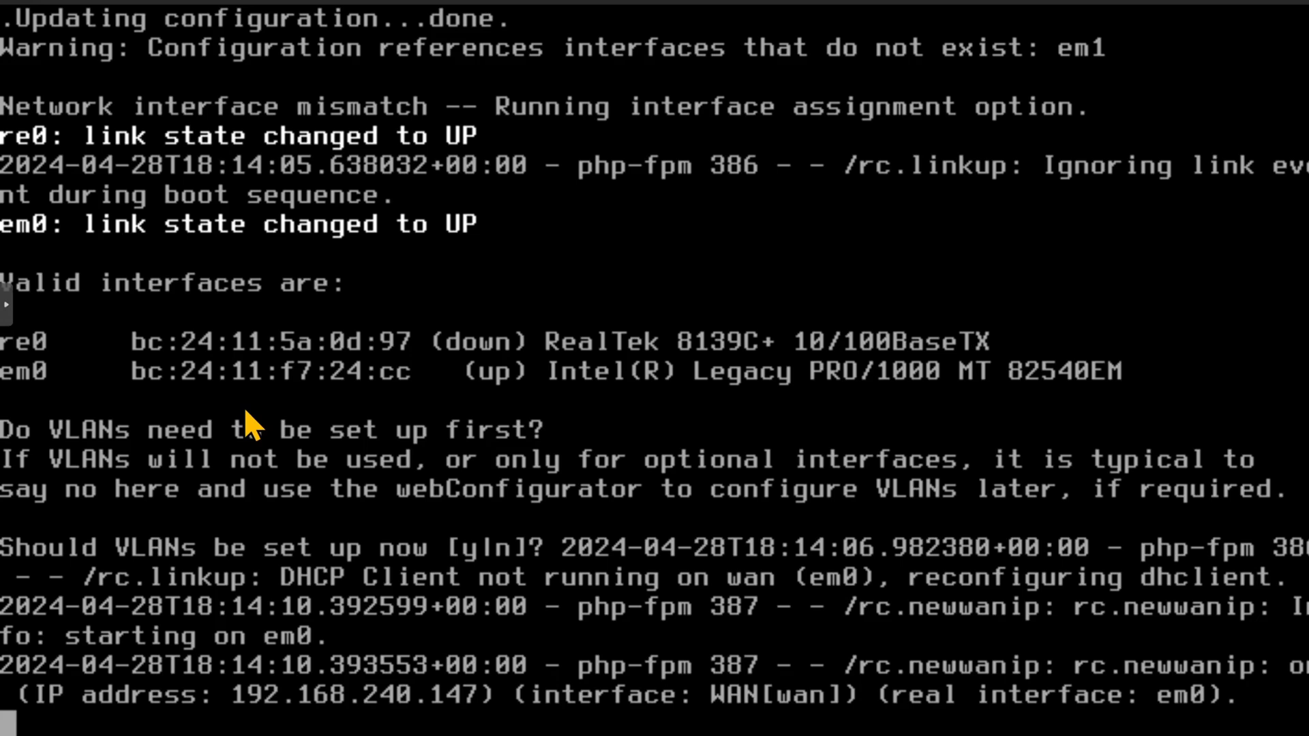
mouse_move(404, 722)
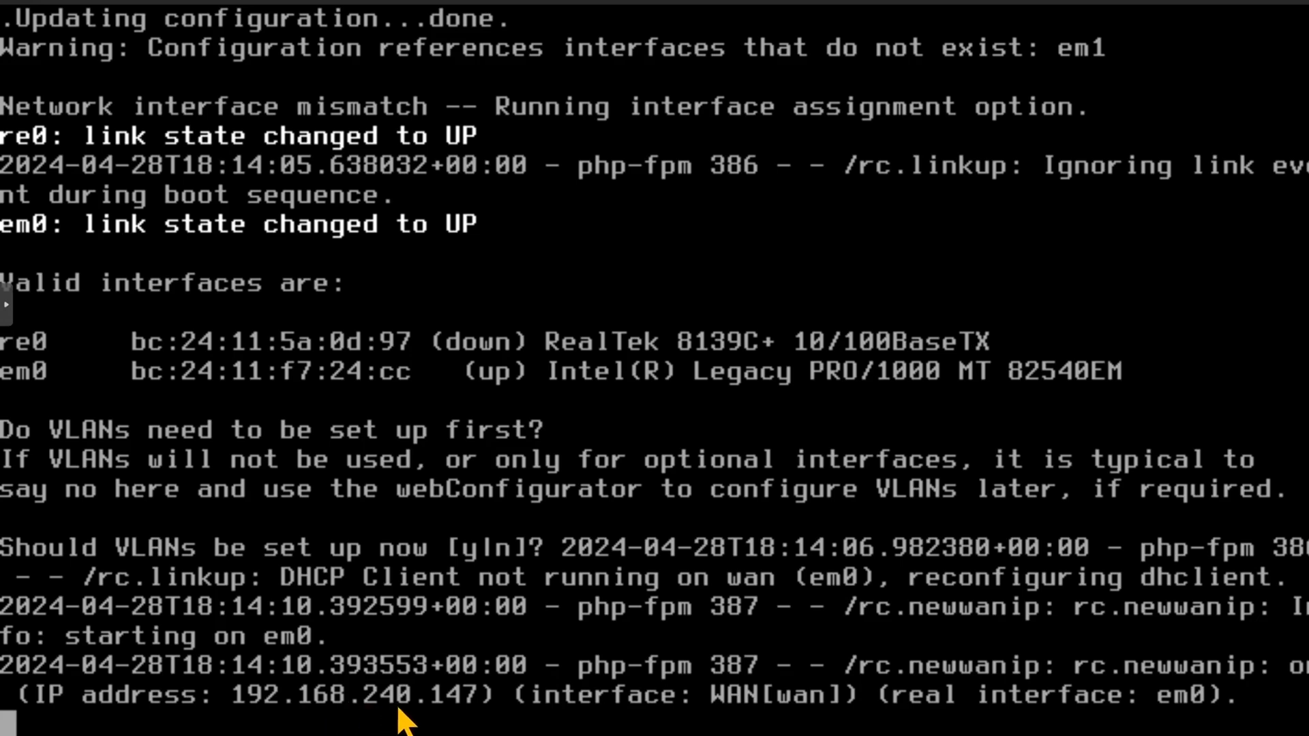
mouse_move(734, 722)
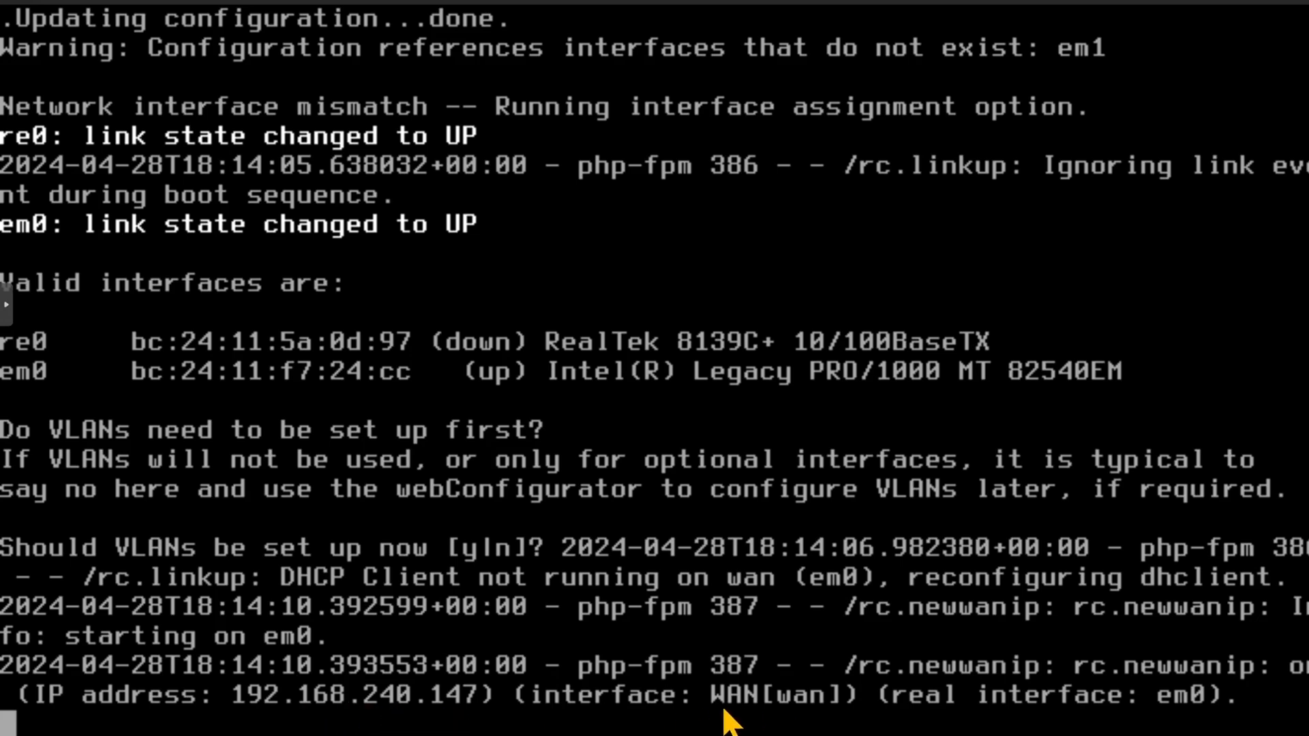
mouse_move(255, 713)
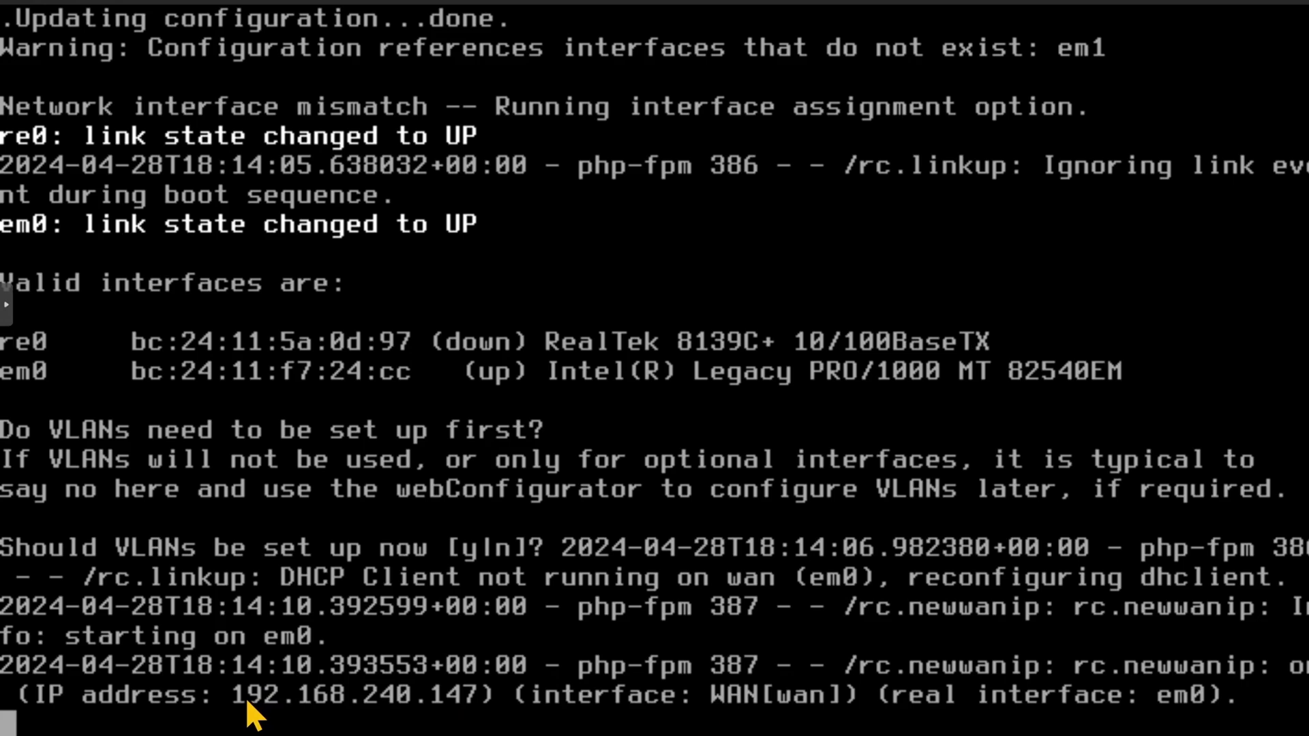
mouse_move(480, 705)
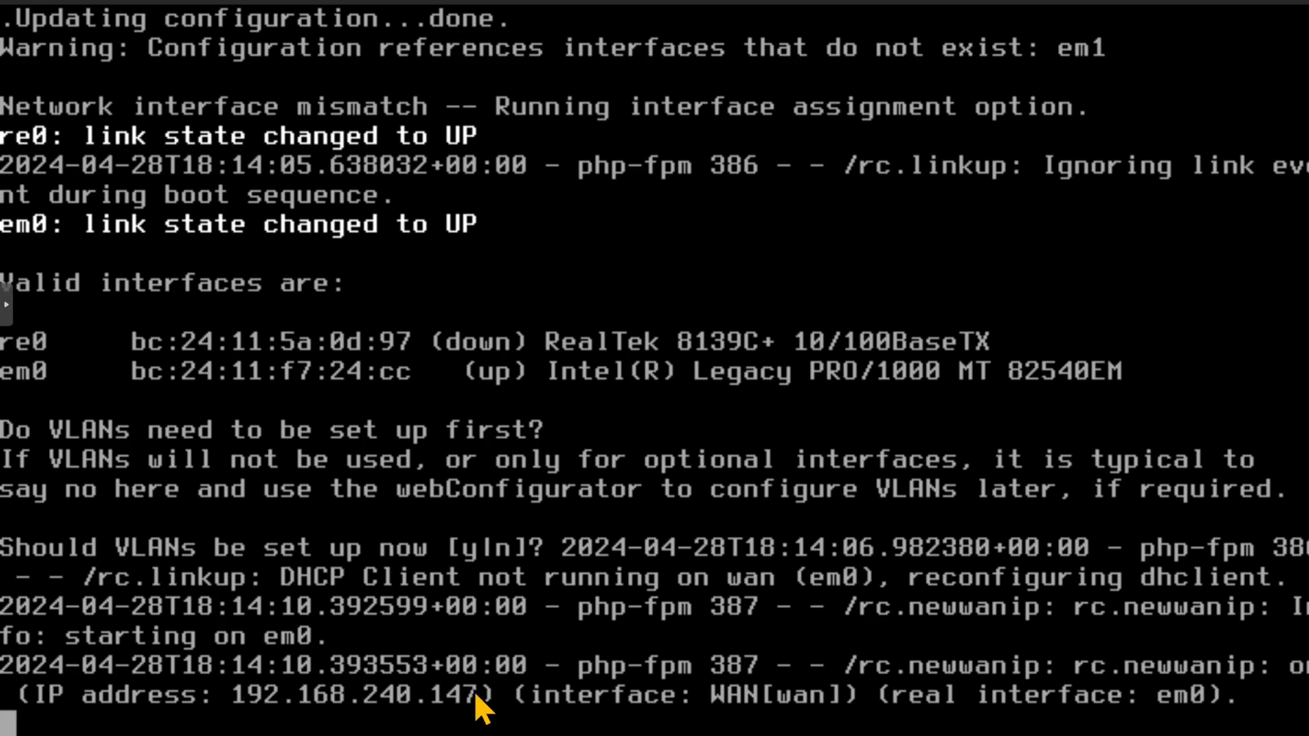